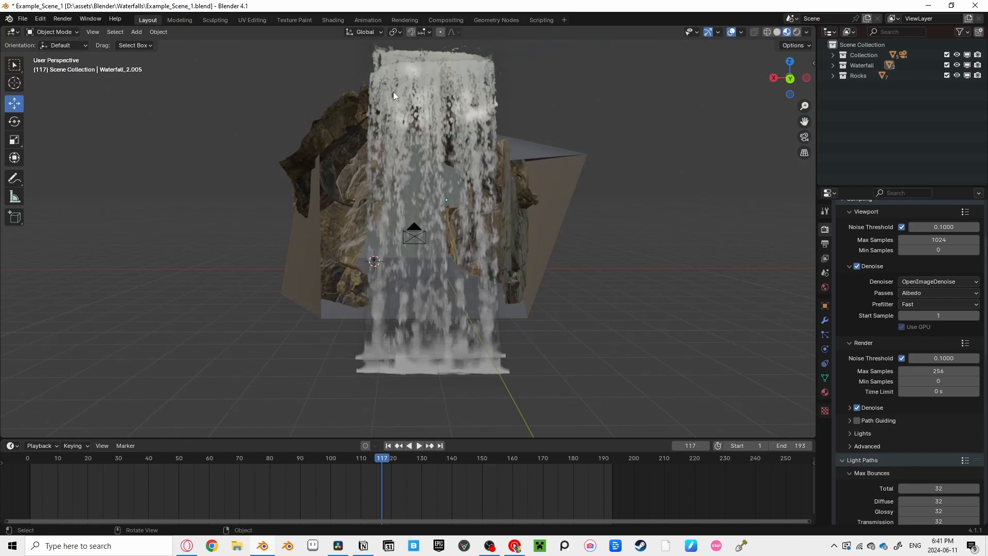
# Scroll the iStock 'waterfall texture' results, then the Pexels waterfall video results
pyautogui.click(419, 446)
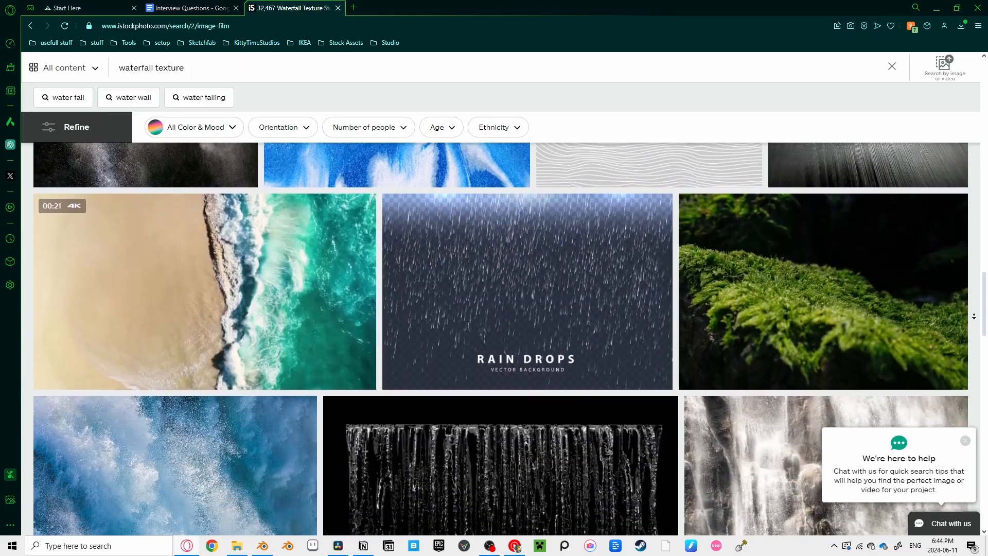
pyautogui.scroll(-3)
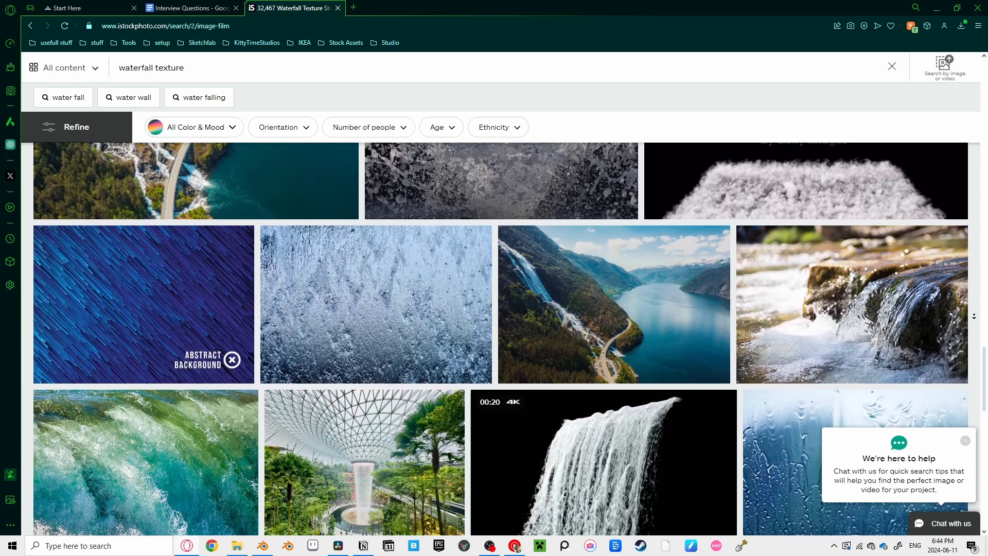
pyautogui.click(604, 465)
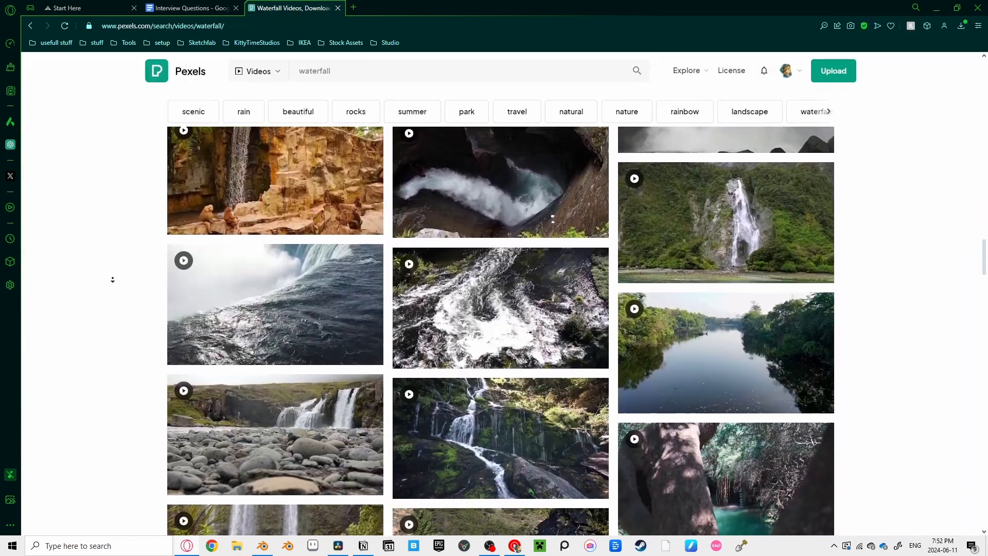
pyautogui.scroll(-3)
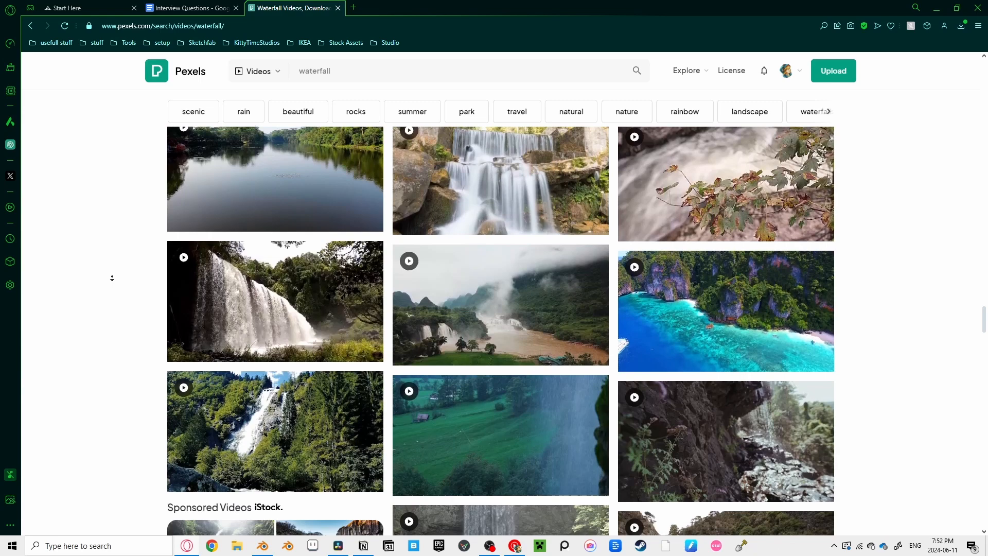
pyautogui.scroll(-3)
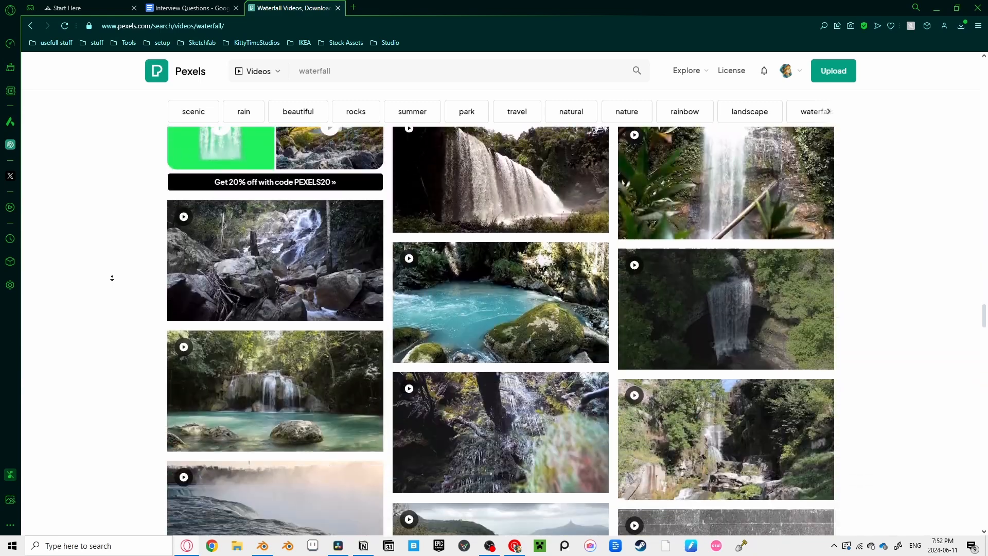
pyautogui.click(514, 546)
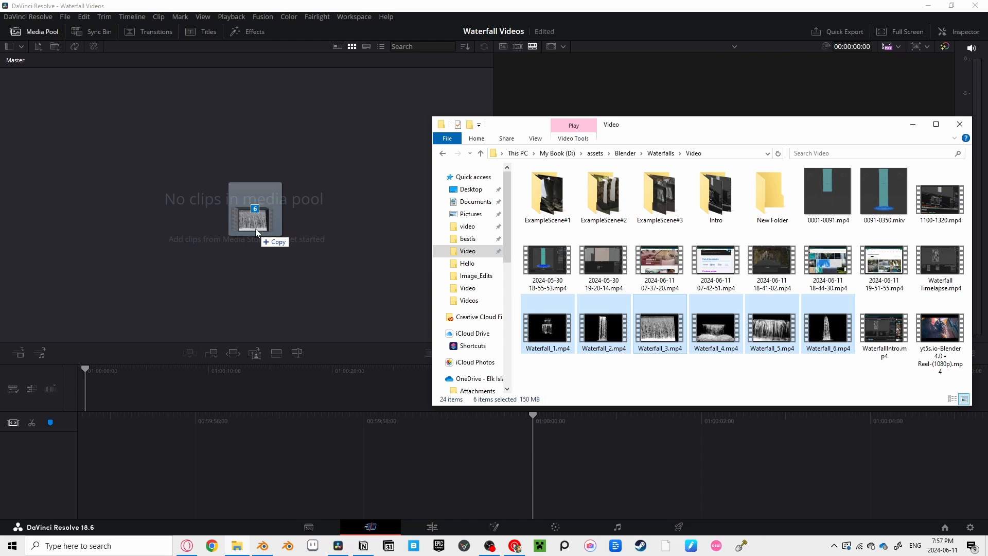
# Drag Waterfall_1–6.mp4 from File Explorer into the Media Pool
pyautogui.moveTo(660, 323); pyautogui.dragTo(255, 217)
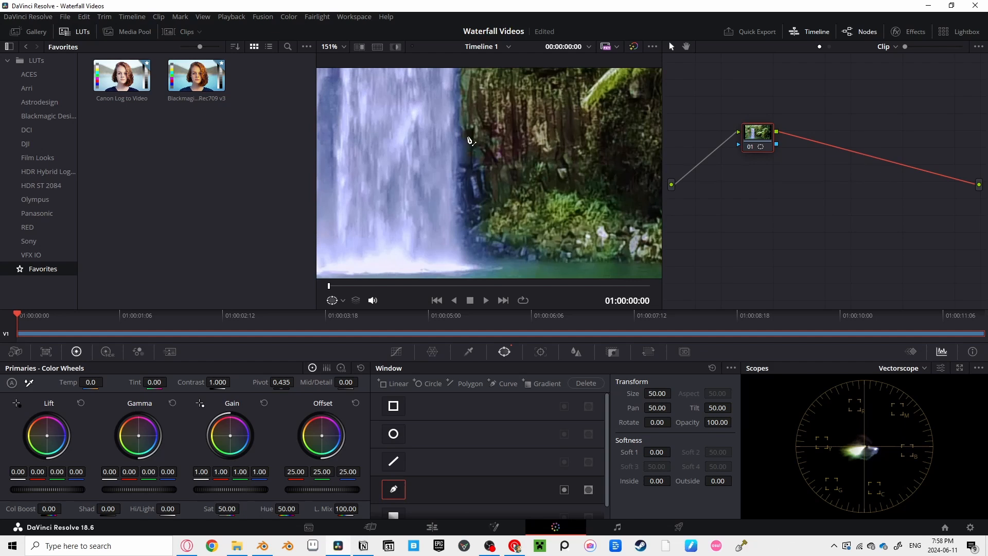
# Place Pen/Curve window points along the waterfall's edge and down to its base
pyautogui.moveTo(466, 99); pyautogui.dragTo(500, 217)
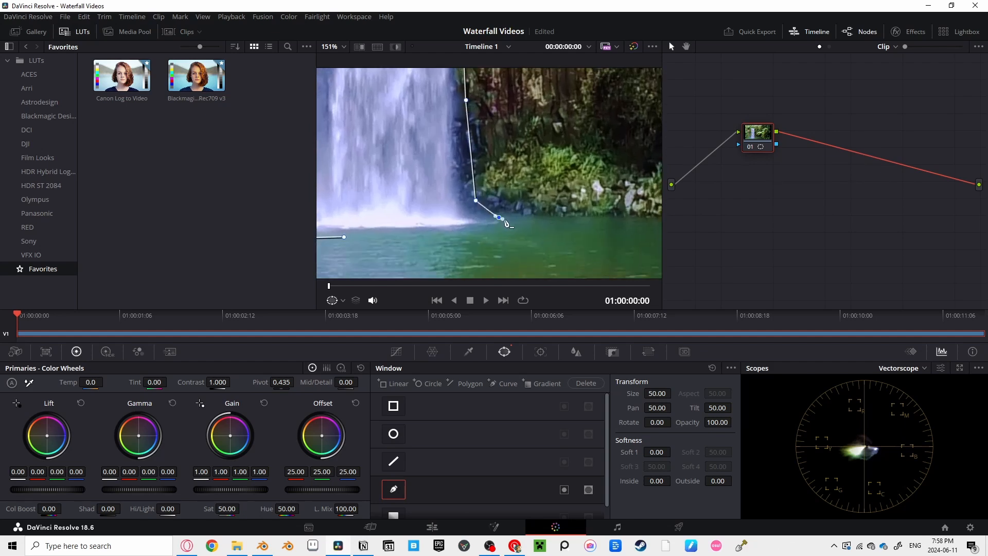
pyautogui.moveTo(500, 217); pyautogui.dragTo(505, 232)
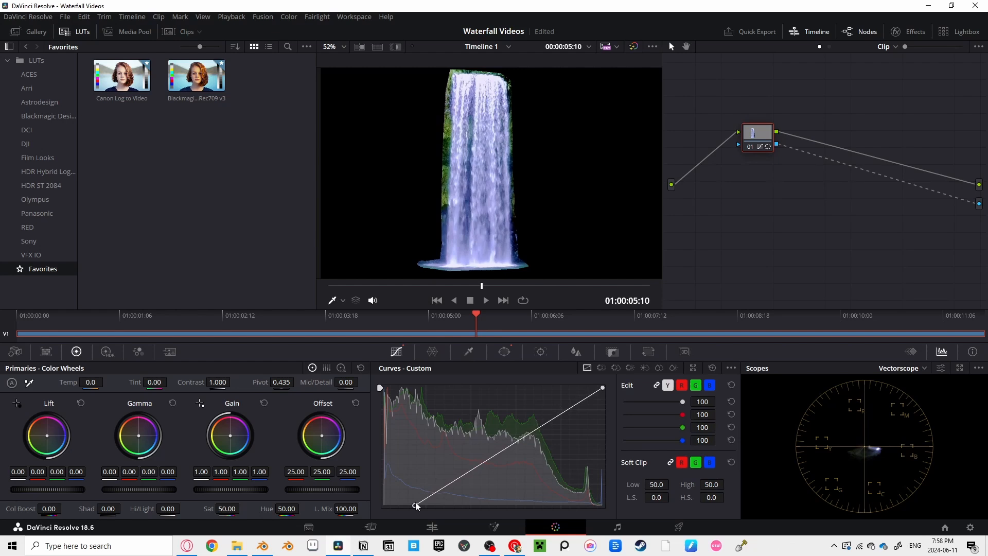
# Raise the Custom Curves black point, set saturation to 0, and view a Waveform scope
pyautogui.moveTo(416, 506); pyautogui.dragTo(441, 506)
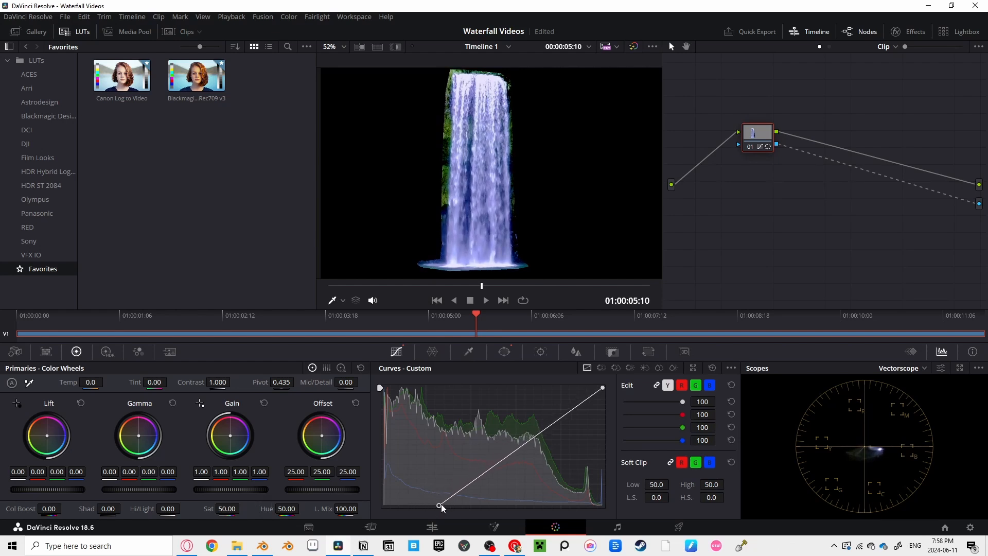
pyautogui.moveTo(442, 506); pyautogui.dragTo(475, 505)
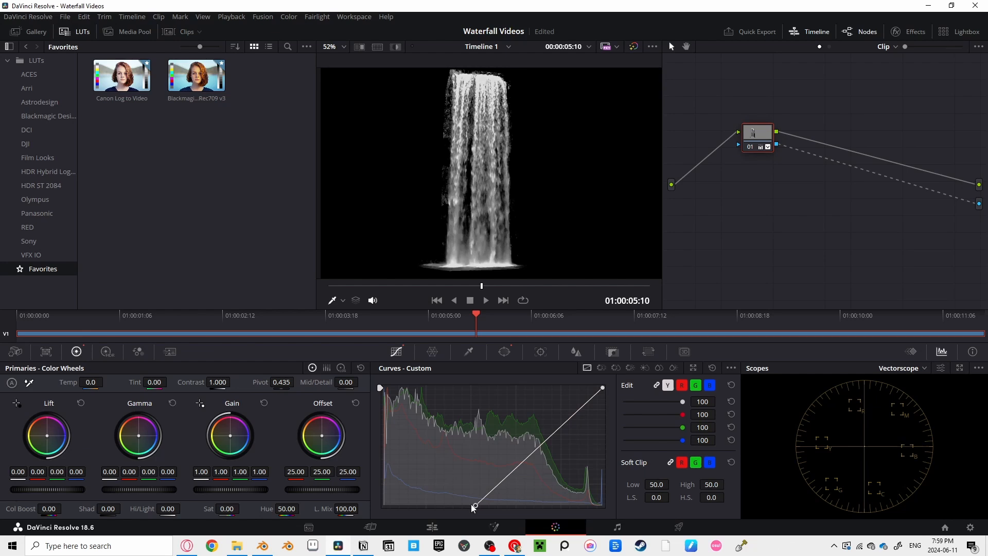
pyautogui.moveTo(475, 506); pyautogui.dragTo(491, 505)
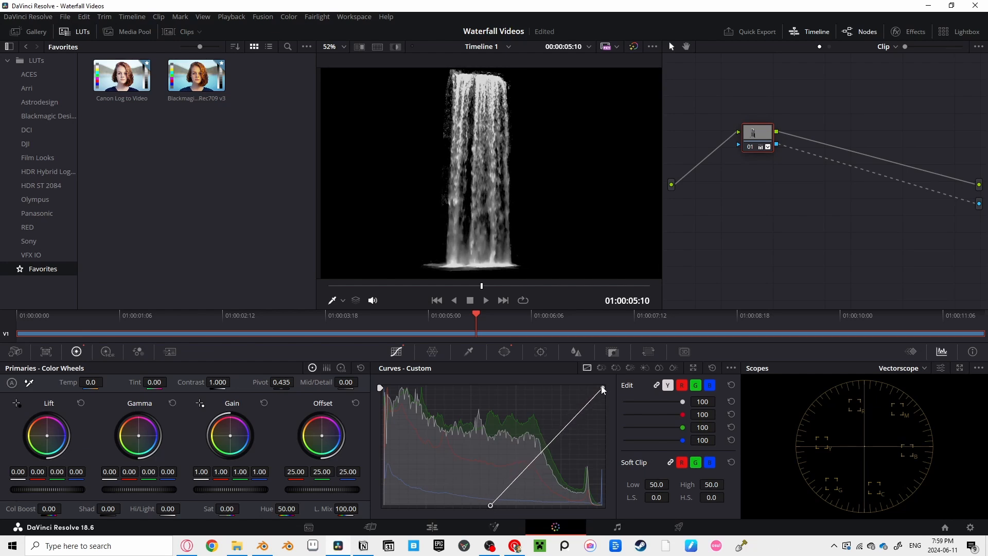
pyautogui.click(900, 368)
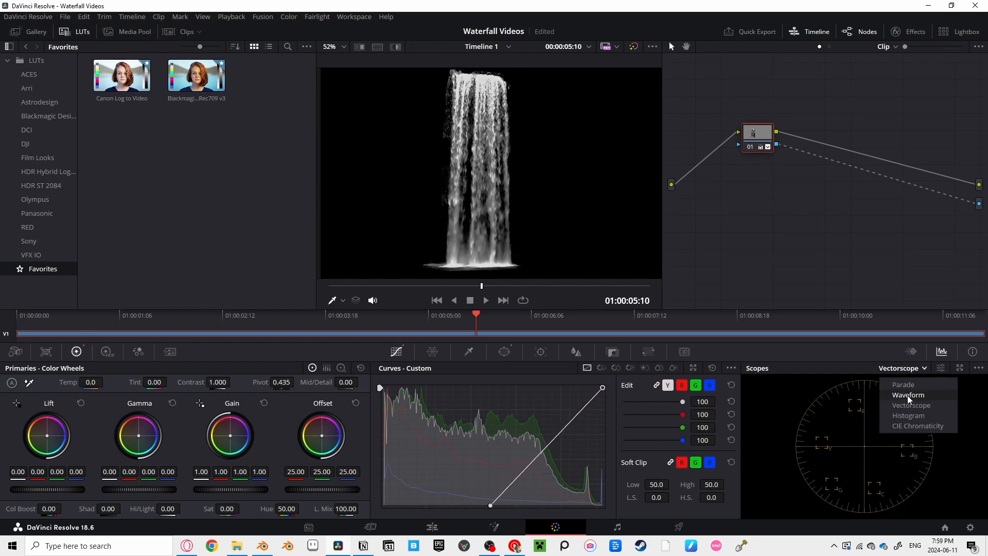
pyautogui.click(909, 395)
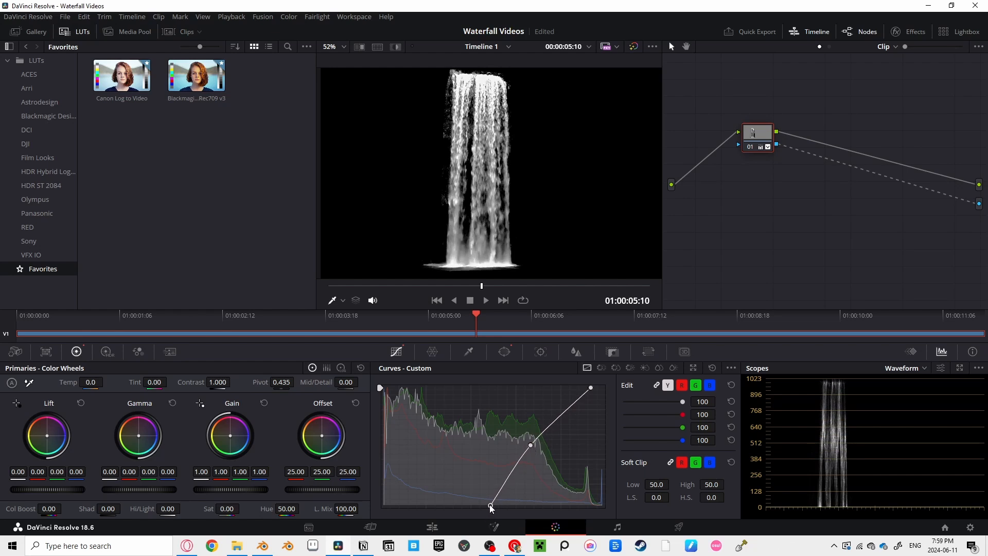
pyautogui.moveTo(491, 508); pyautogui.dragTo(477, 508)
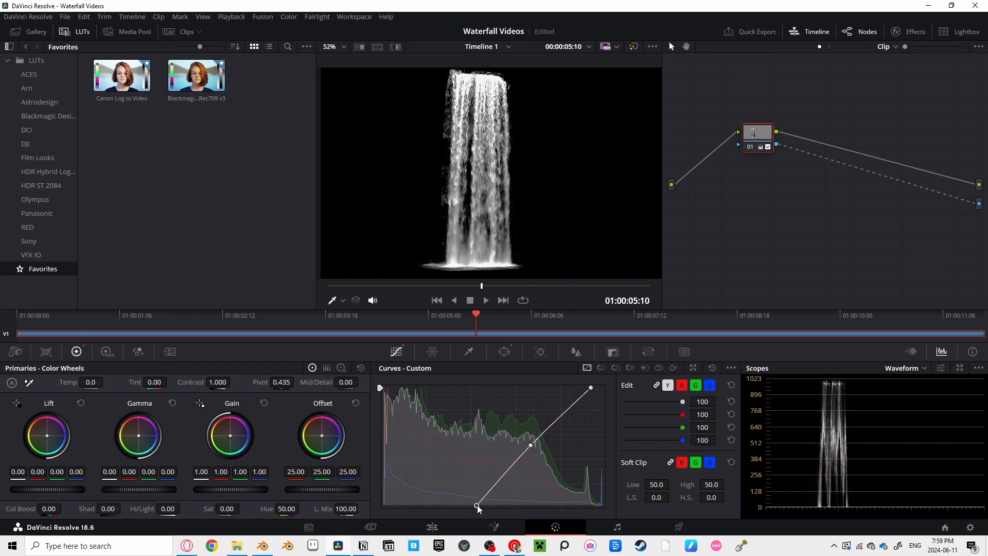
pyautogui.click(486, 300)
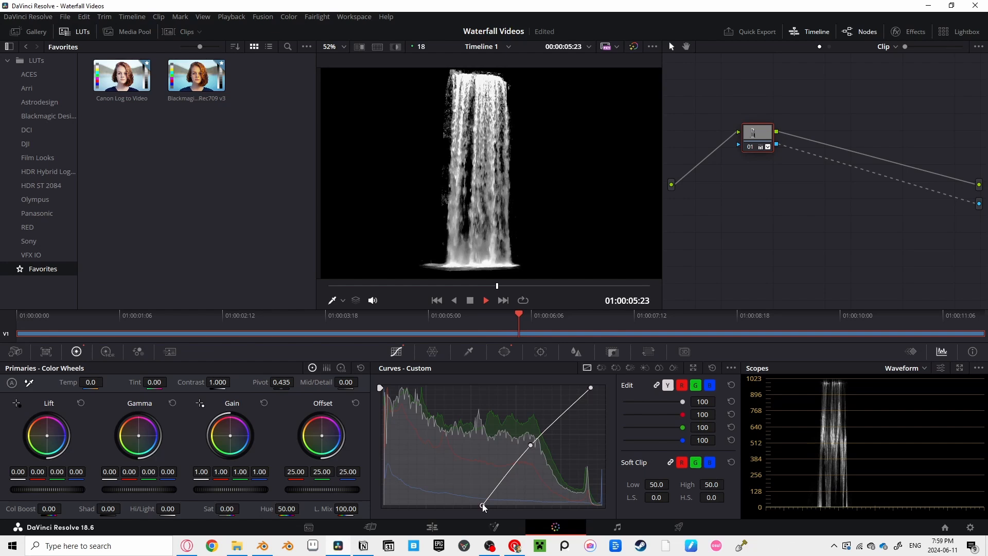
# On the Deliver page, configure Waterfall_Mask_01 output to the Video folder
pyautogui.click(432, 526)
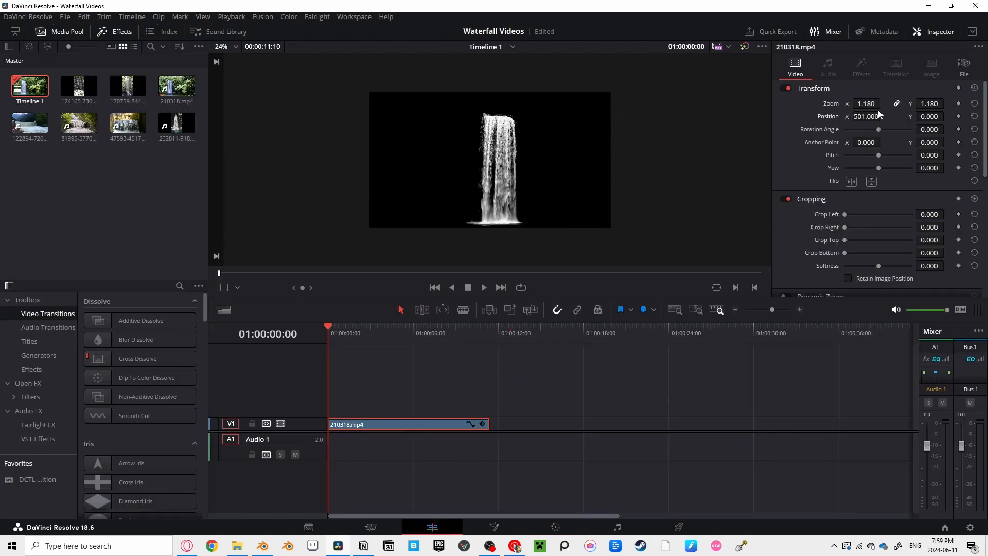
pyautogui.click(679, 526)
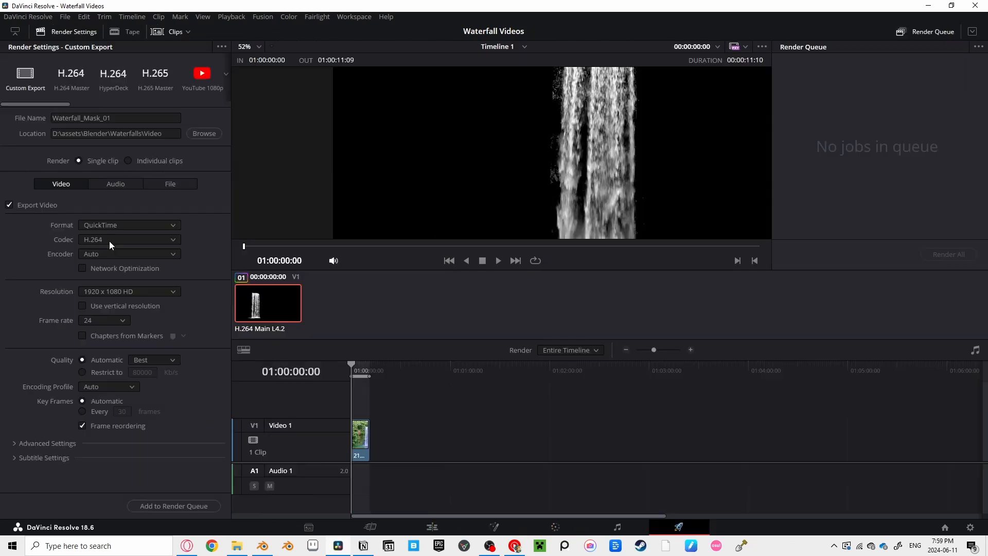
pyautogui.click(128, 225)
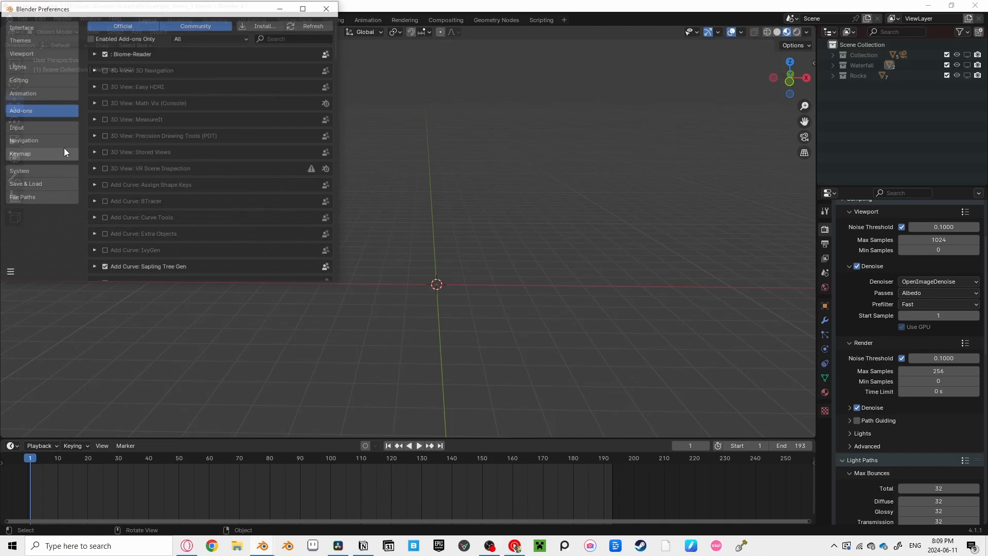
# Search add-ons for 'ima' and enable Import Images as Planes
pyautogui.write('ima')
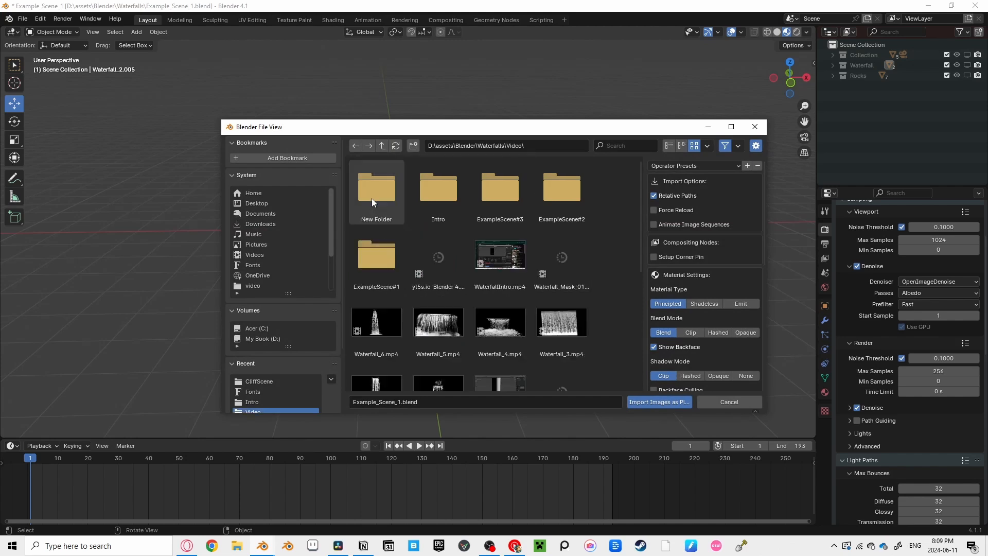
# Choose Waterfall_Mask_01.mp4 in the Images as Planes browser and import it
pyautogui.scroll(-3)
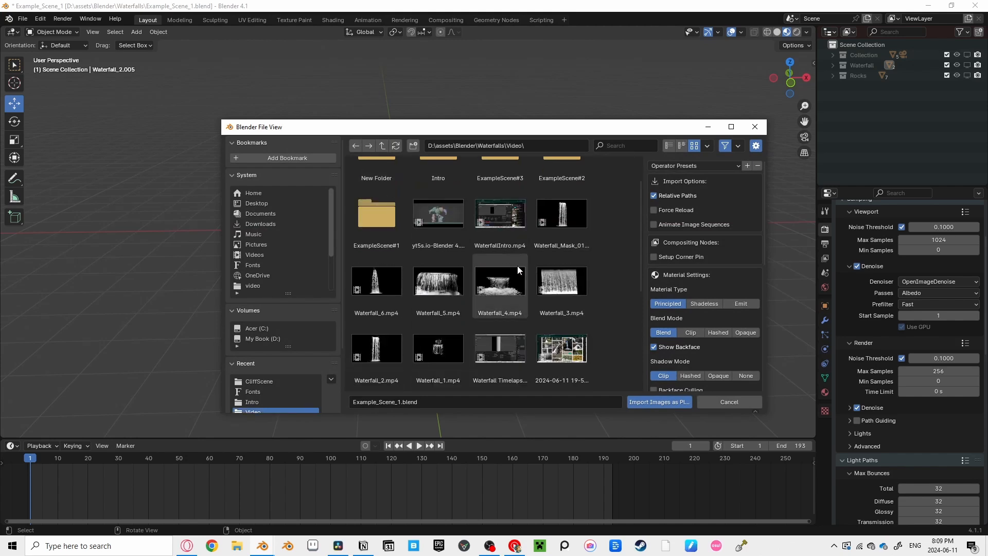
pyautogui.click(659, 402)
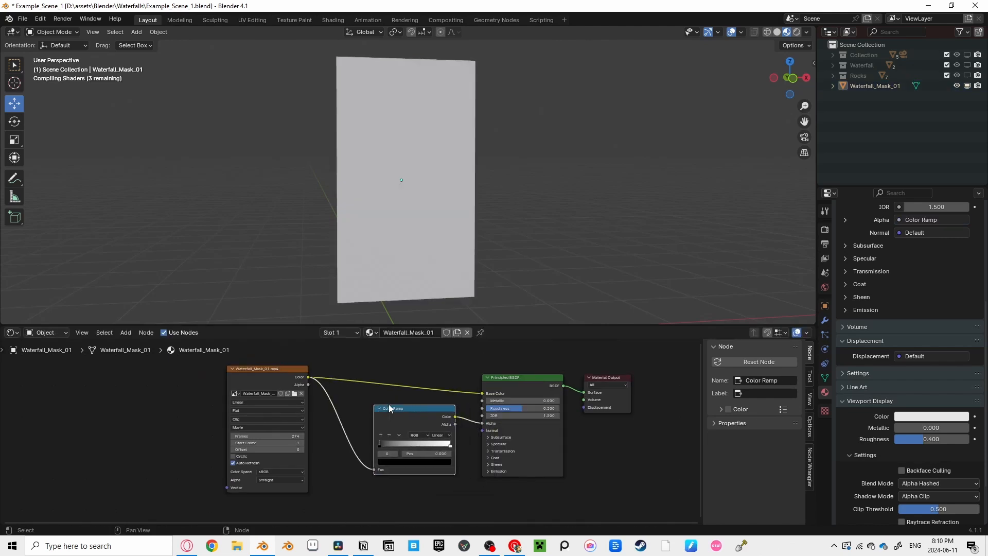
# Insert a Color Ramp into the movie texture's Alpha link, with Alpha Hashed blending
pyautogui.moveTo(387, 444); pyautogui.dragTo(431, 445)
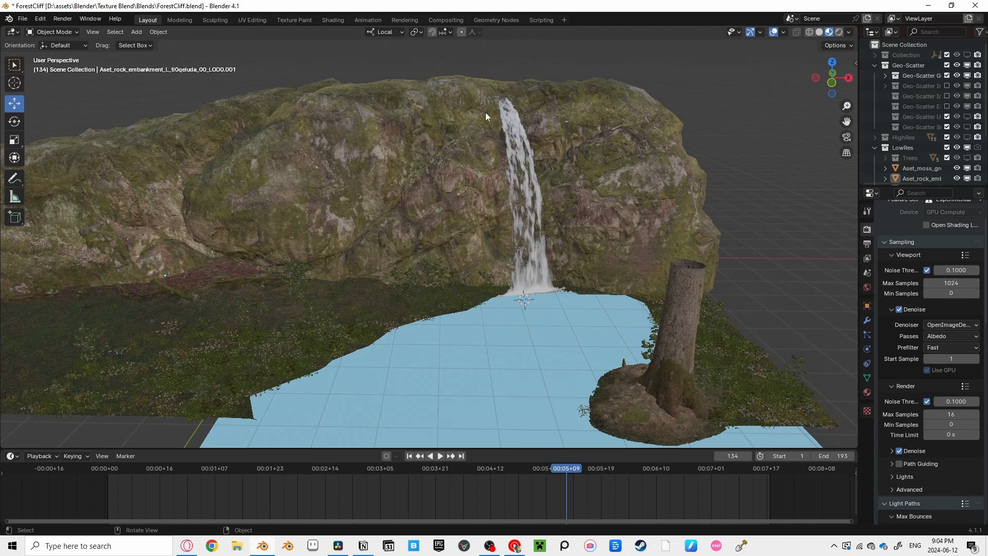
pyautogui.moveTo(136, 365)
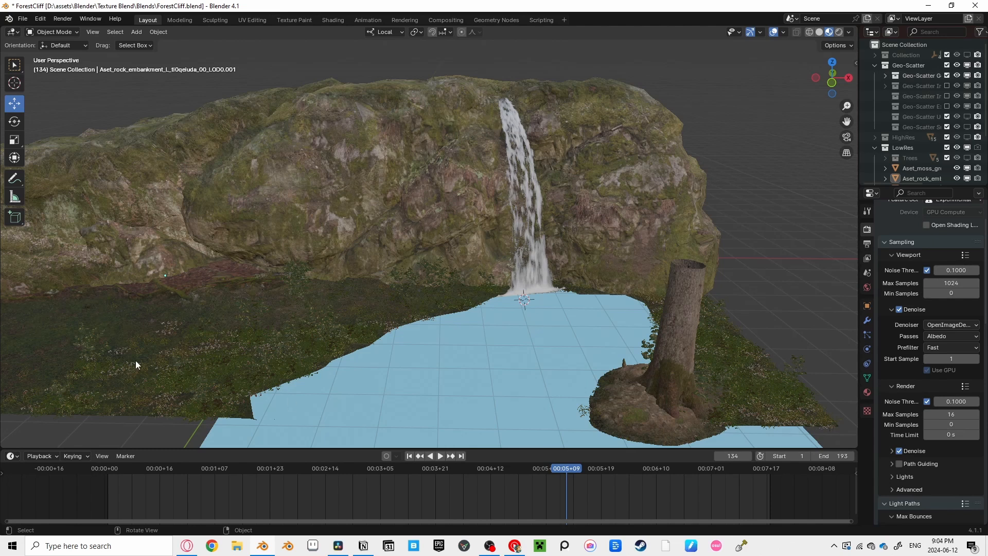
pyautogui.moveTo(544, 364)
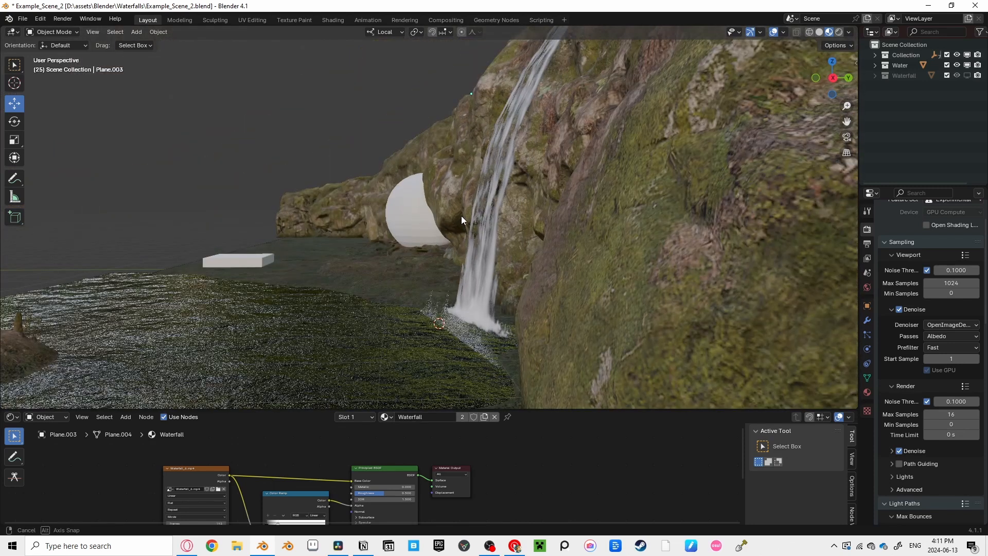
# Add a mesh plane and view it alone in Local View
pyautogui.moveTo(463, 220); pyautogui.dragTo(546, 306)
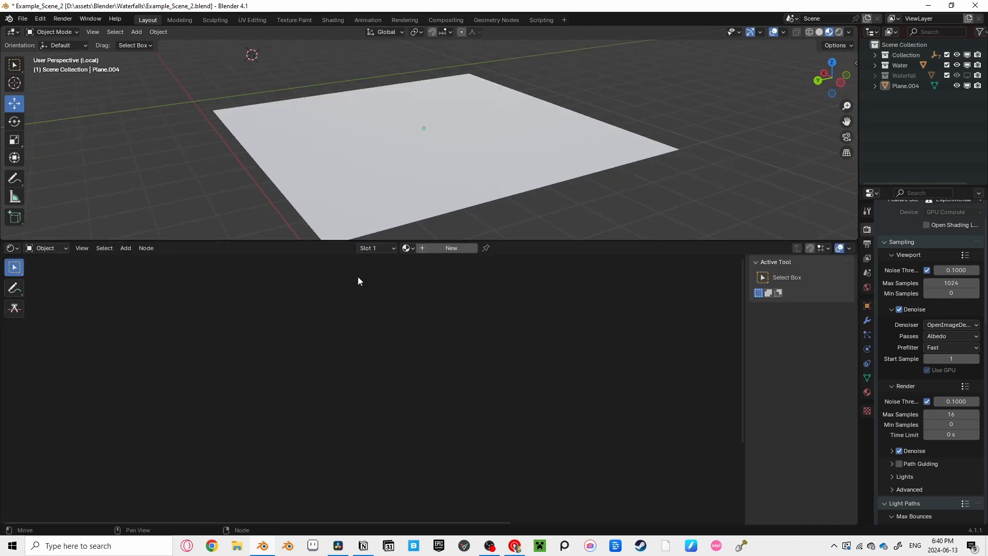
# Create a new material, add a Noise Texture node, and enable Node Wrangler
pyautogui.click(451, 248)
pyautogui.write('noi')
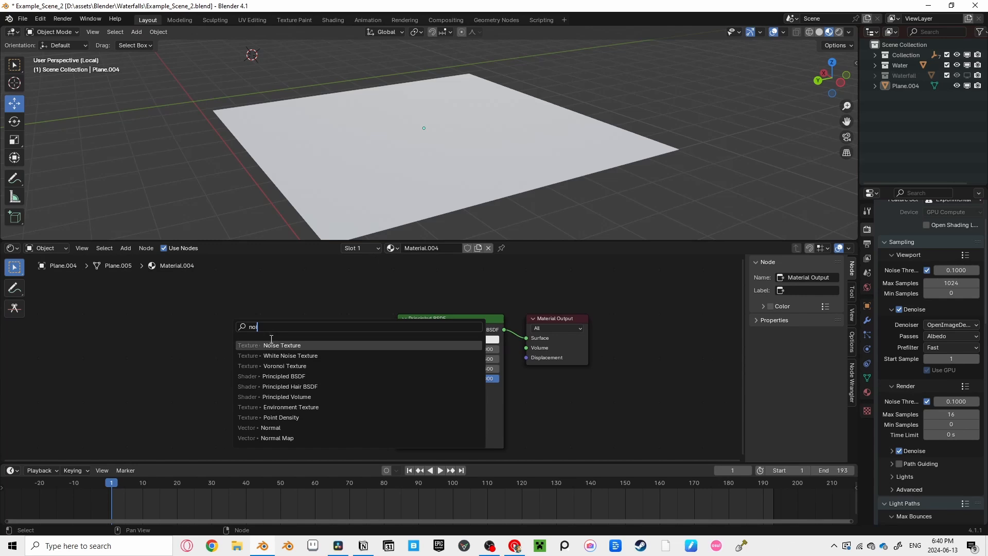
pyautogui.click(281, 345)
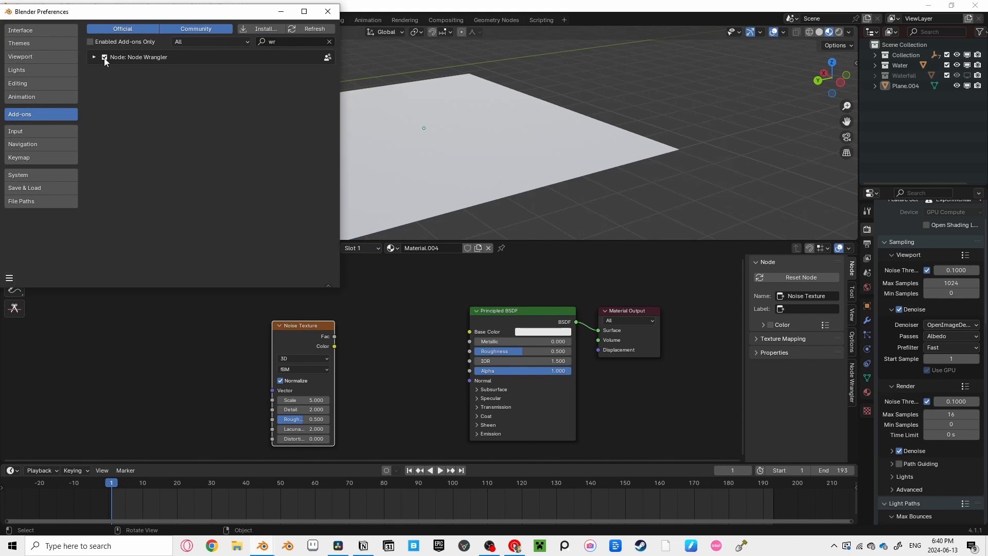
pyautogui.click(327, 11)
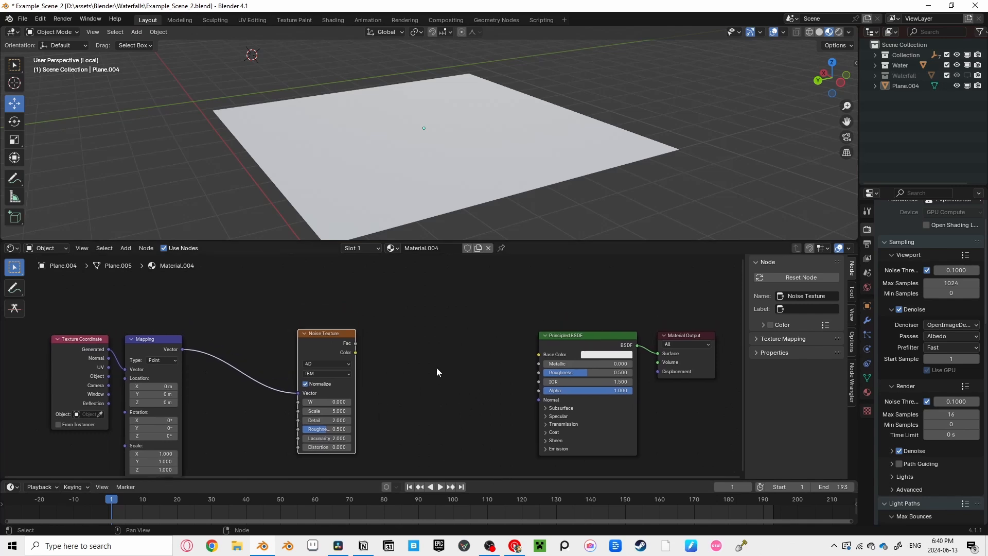
# Preview the Noise Texture on the plane and add a Color Ramp feeding Base Color
pyautogui.click(325, 333)
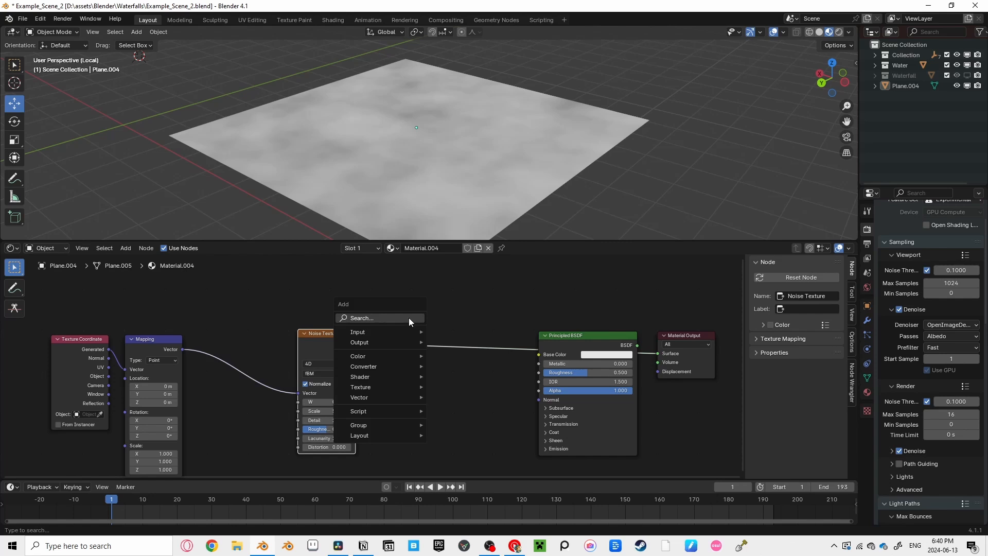
pyautogui.click(360, 356)
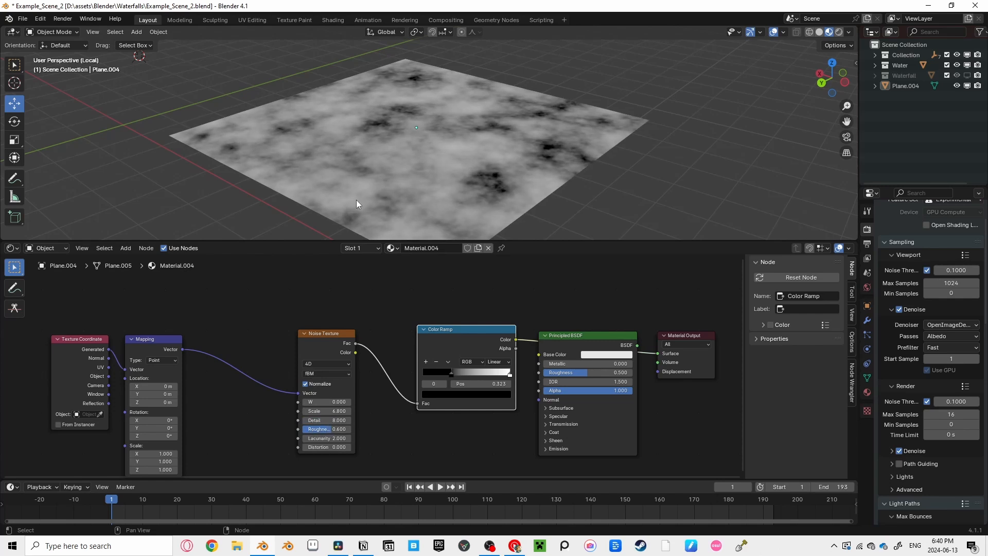
pyautogui.moveTo(357, 204); pyautogui.dragTo(519, 242)
pyautogui.write('b')
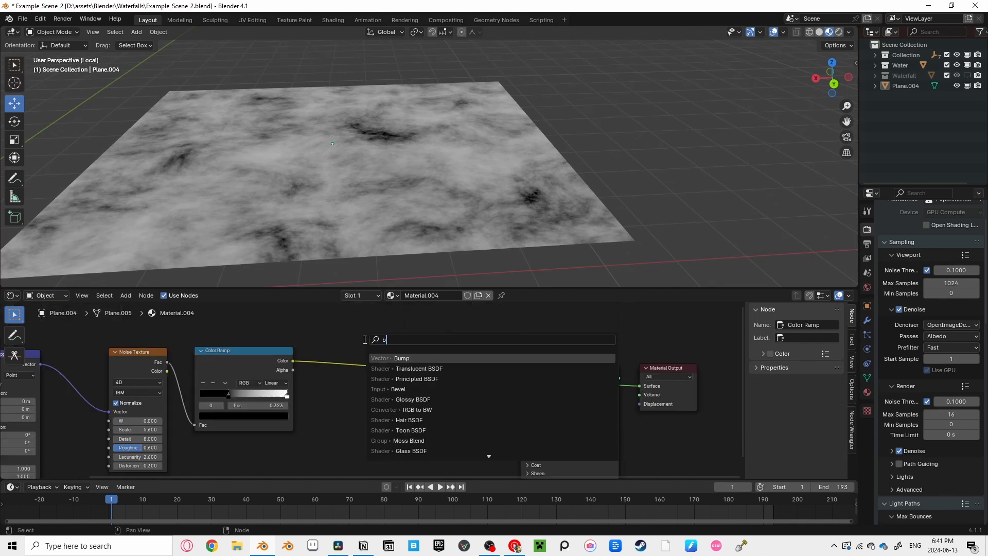
# Add a Bump node driving the plane's Normal for a rippled surface
pyautogui.click(402, 357)
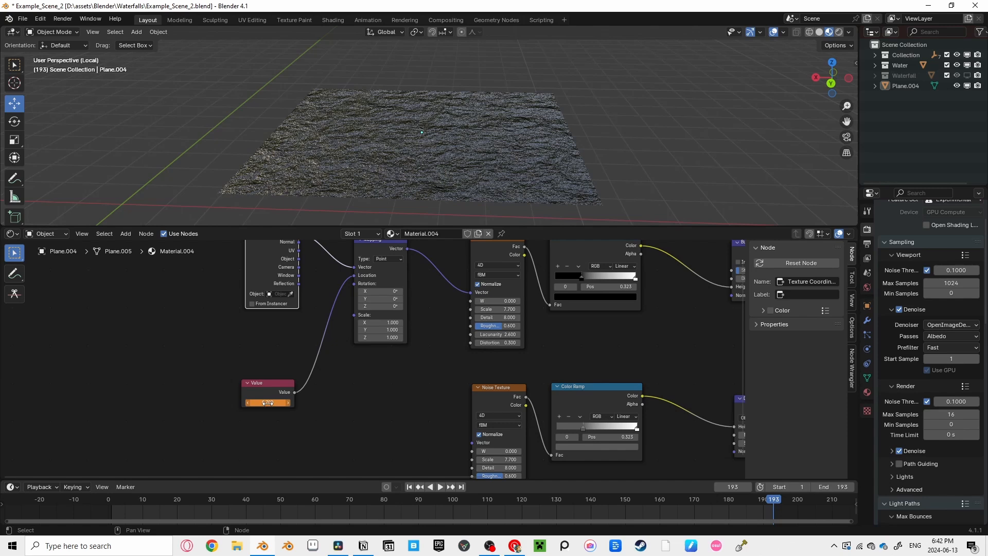
# Keyframe the Value node (0.7 at frame 193) and drag its output into node search
pyautogui.click(267, 402)
pyautogui.write('0.700')
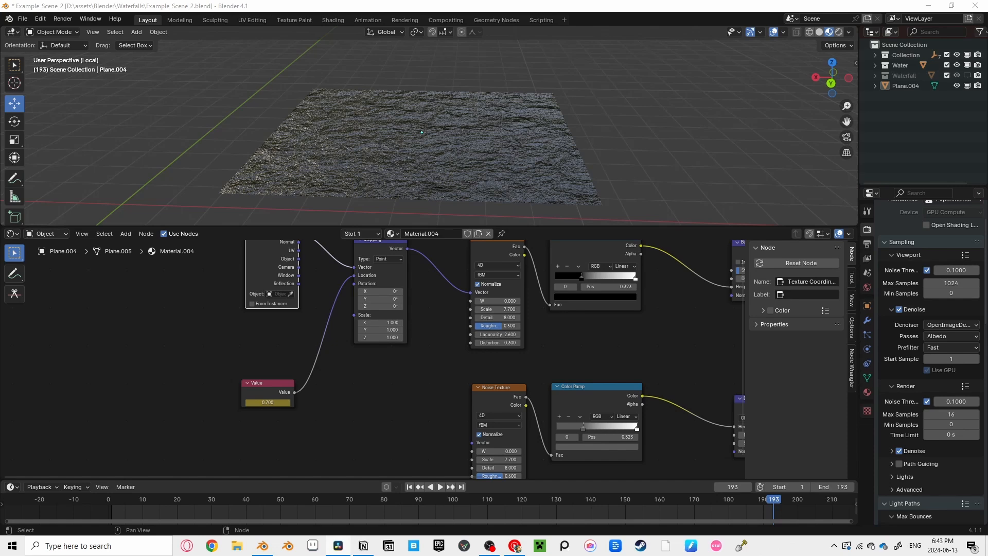
pyautogui.moveTo(251, 422)
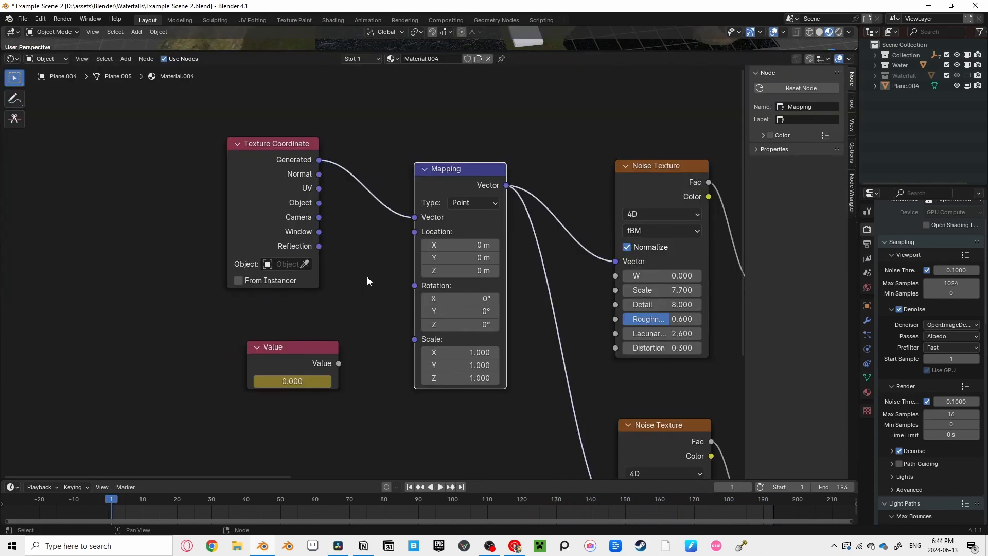
pyautogui.moveTo(339, 363); pyautogui.dragTo(432, 268)
pyautogui.write('com')
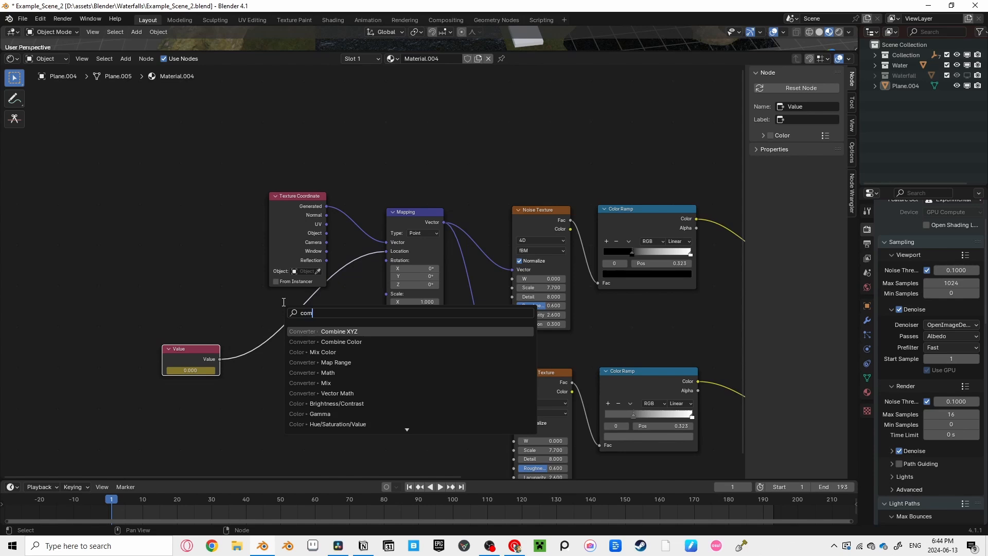
# Add Combine XYZ with Value in X and its Vector into Mapping Location
pyautogui.click(339, 331)
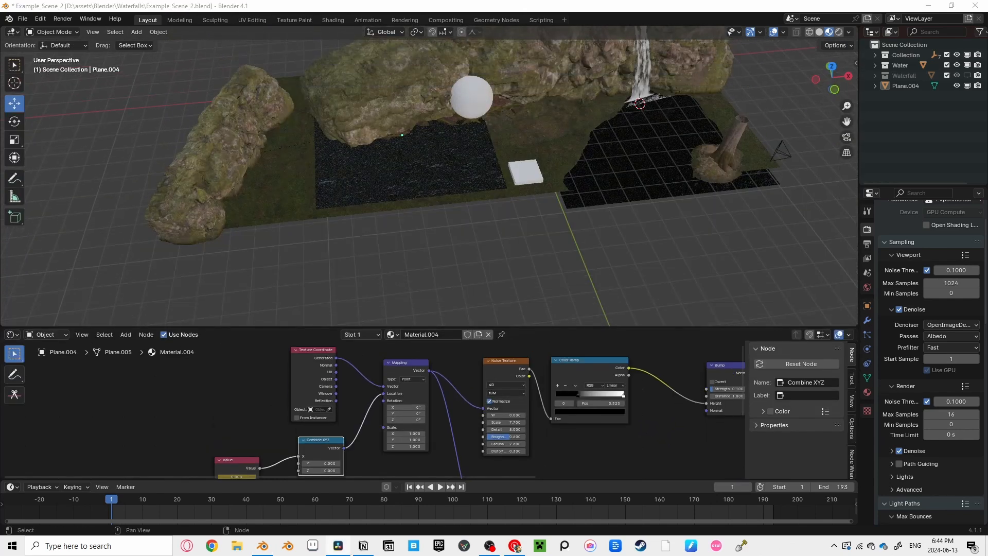
pyautogui.click(440, 487)
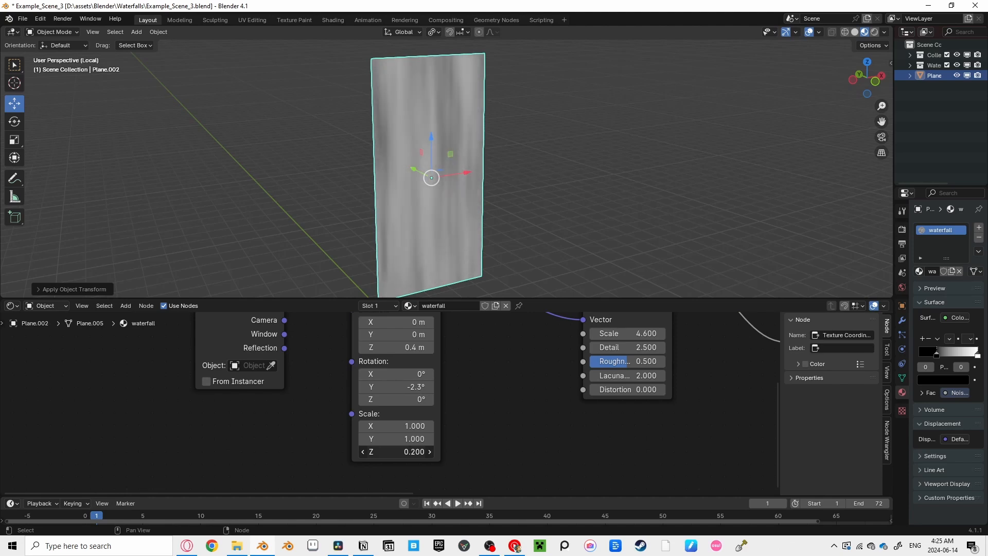
# Set Mapping scale Z 0.2, rotation Y -2.3°, and add Separate Color after the ramp
pyautogui.click(363, 452)
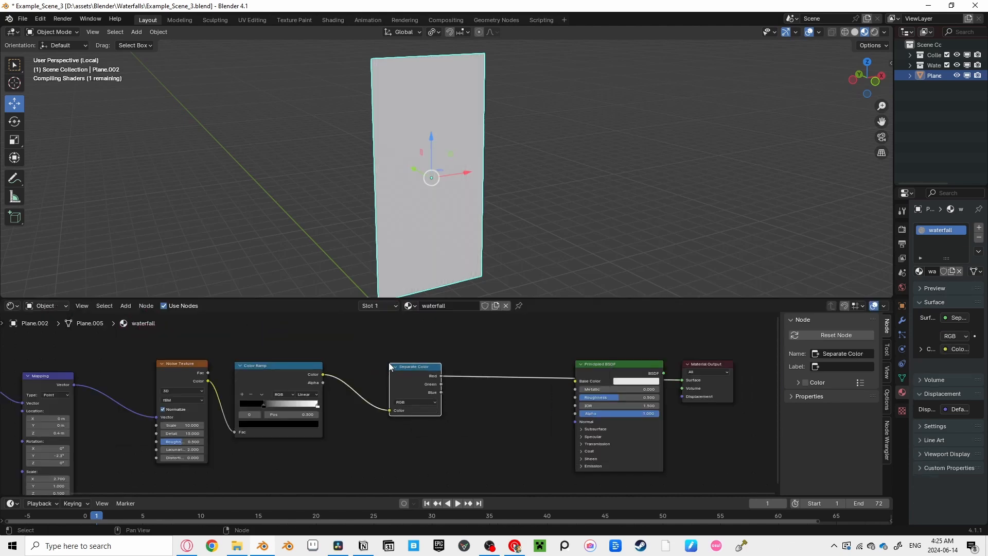
# Switch Separate Color to HSV, feed Hue into the ramp, and view the streaks frontally
pyautogui.click(416, 401)
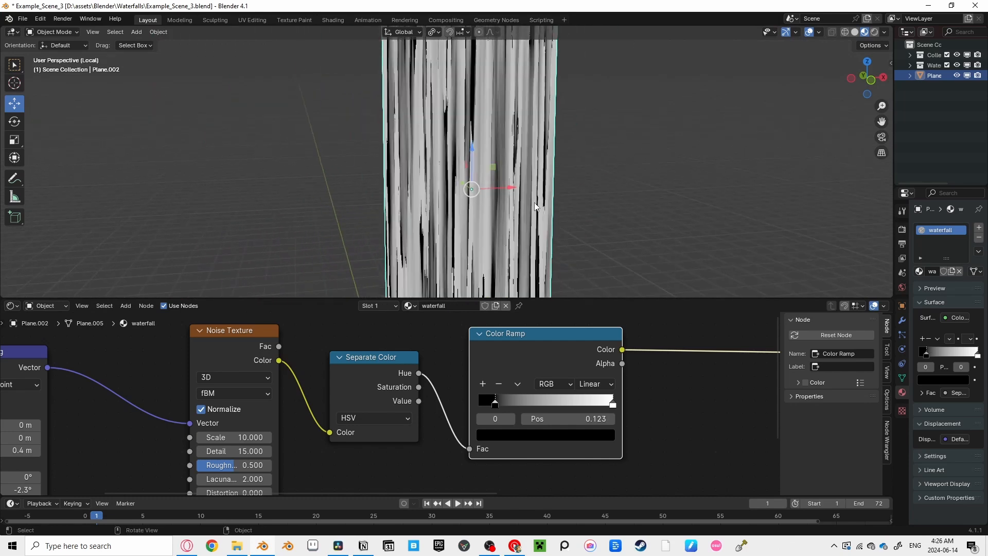
pyautogui.moveTo(495, 403); pyautogui.dragTo(496, 404)
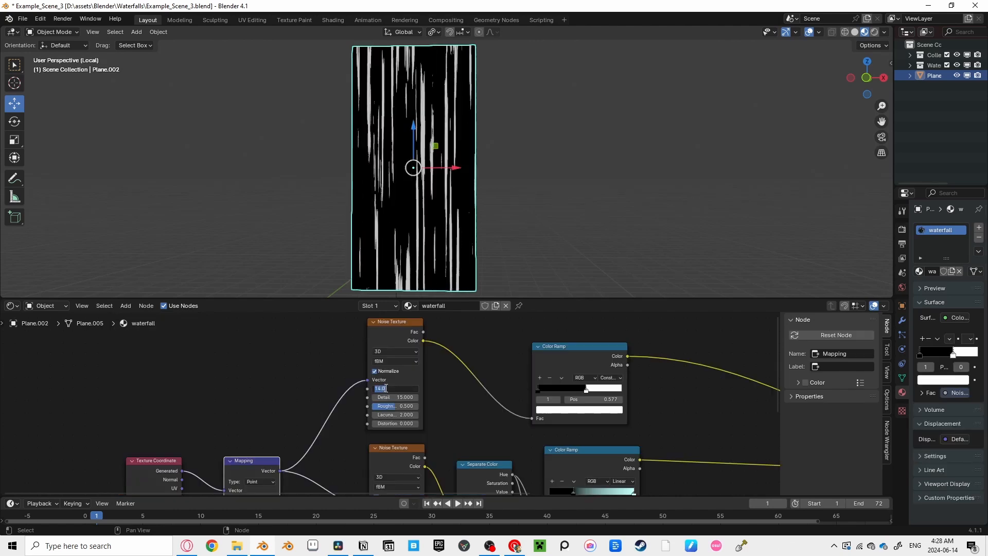
# Set the second noise Scale to 50, add an Add-mode Mix Color, and rebalance the first ramp
pyautogui.write('50.000')
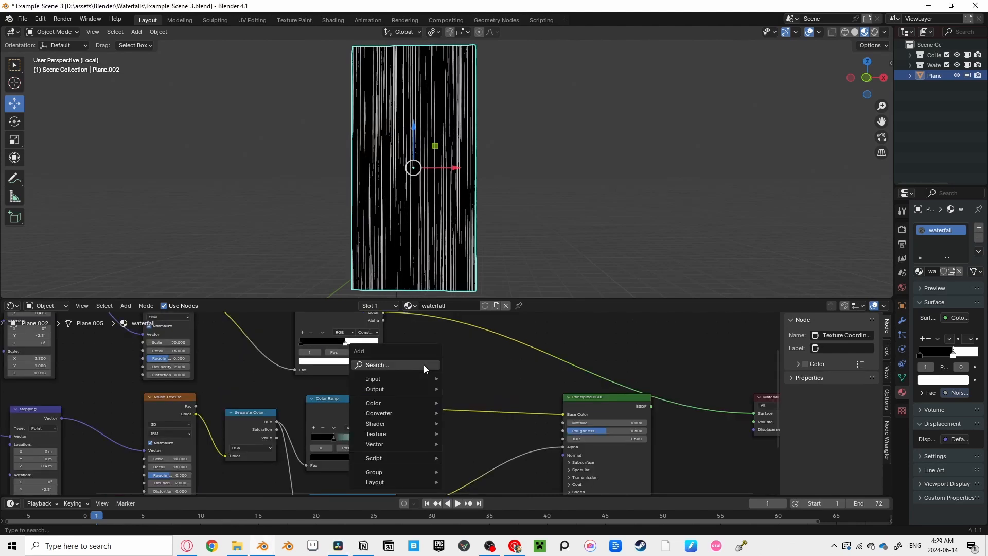
pyautogui.write('mix')
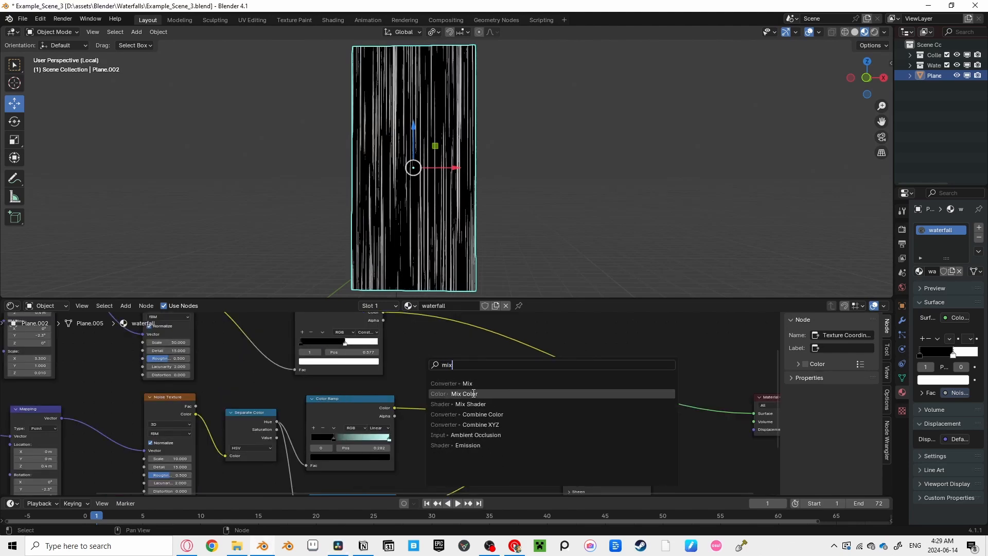
pyautogui.click(464, 393)
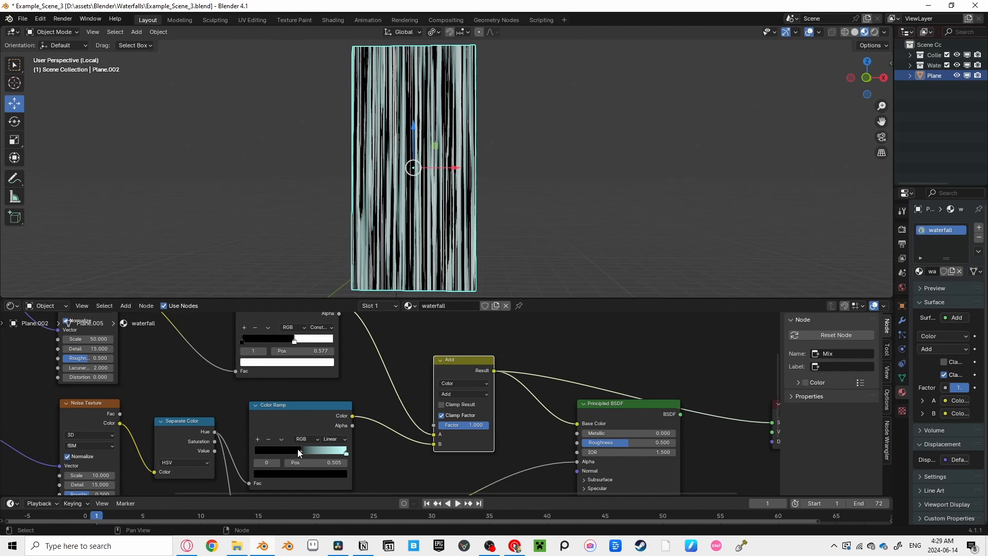
pyautogui.moveTo(299, 451); pyautogui.dragTo(304, 453)
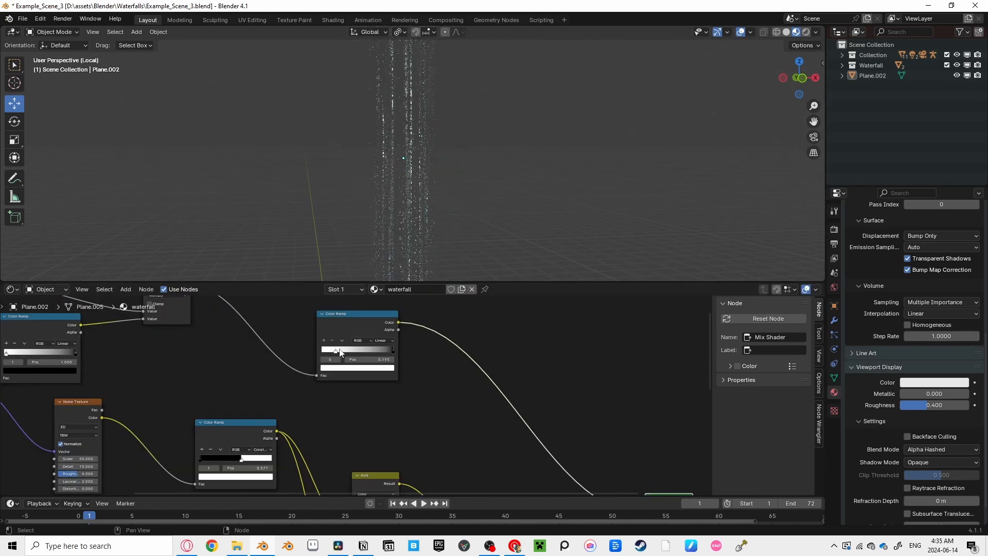
# Shift the top Color Ramp stop for denser streaks, then open Example_Scene_1.blend
pyautogui.moveTo(360, 350); pyautogui.dragTo(325, 350)
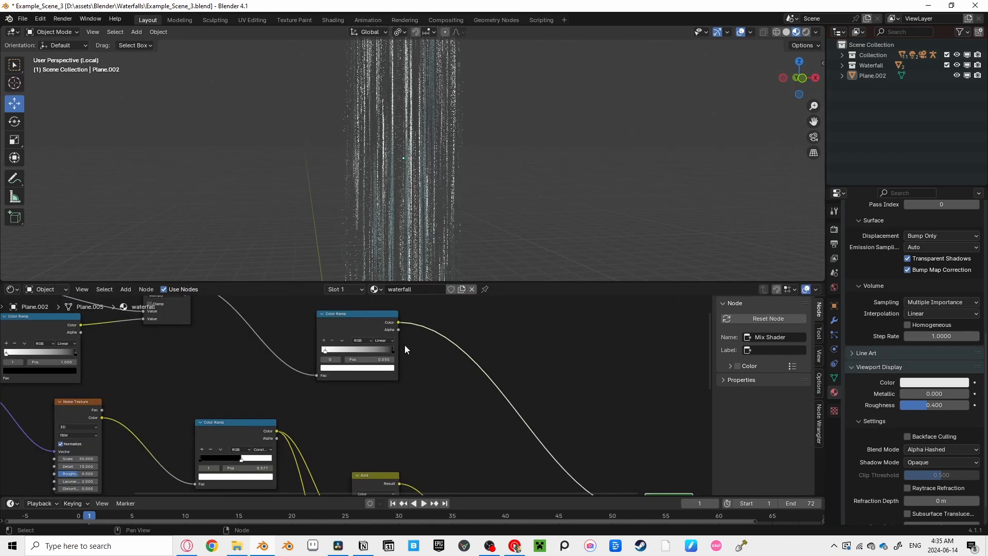
pyautogui.moveTo(324, 350); pyautogui.dragTo(368, 350)
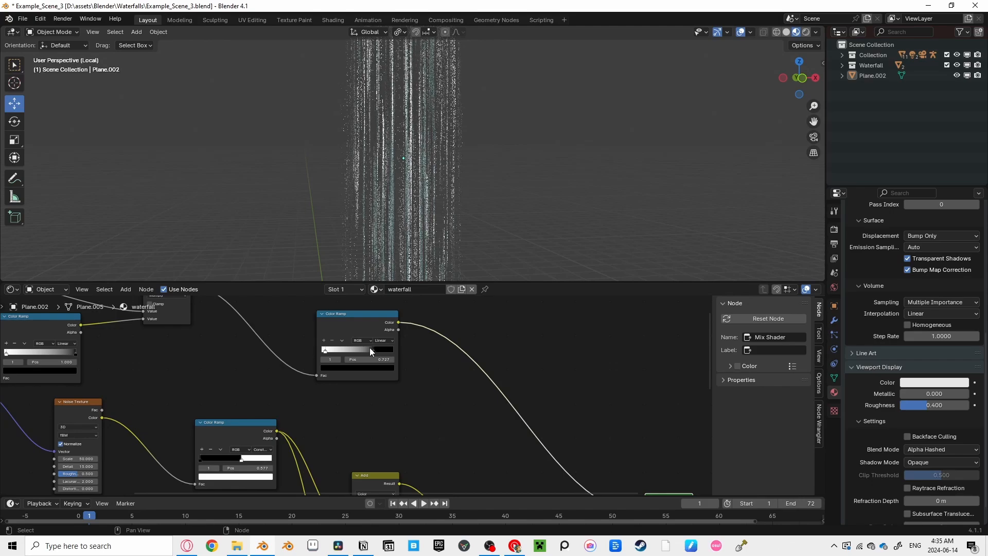
pyautogui.click(23, 19)
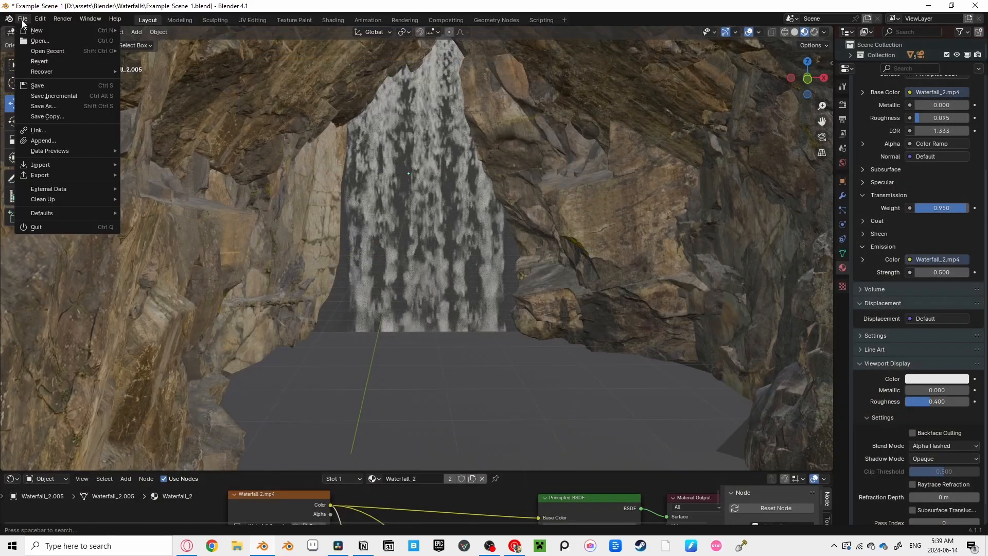